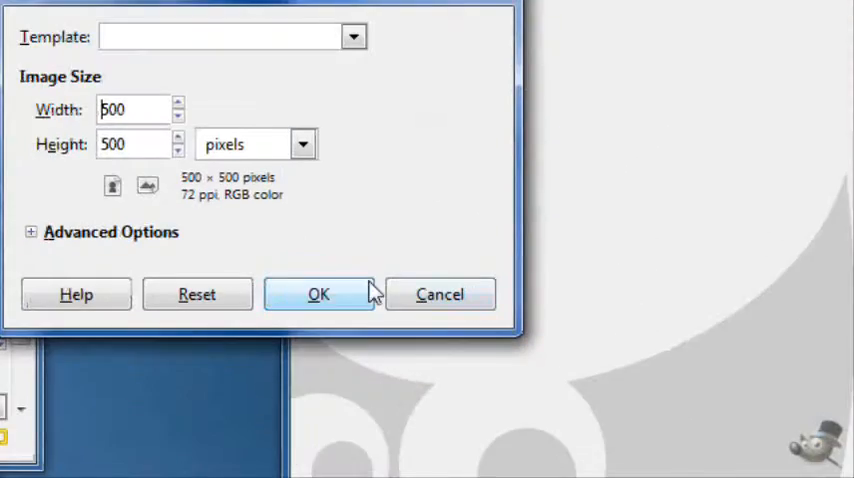
- Create a new 500 × 500 px image filled with white via the Advanced Options
click(32, 232)
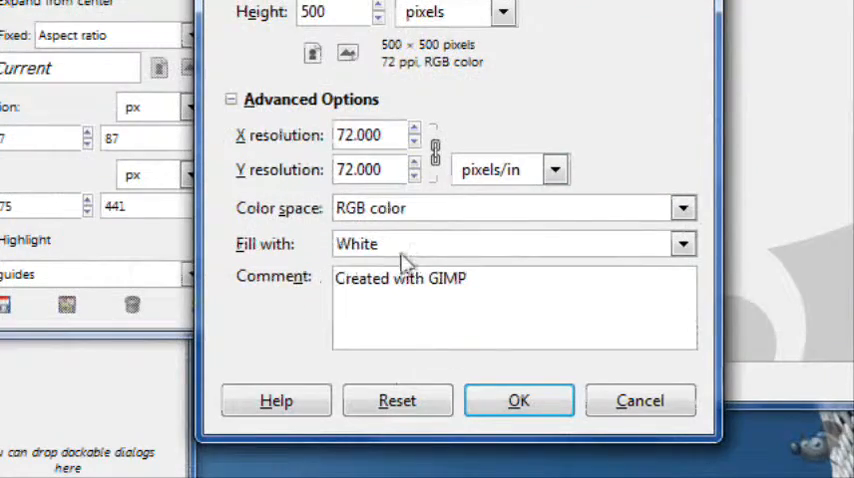
click(518, 400)
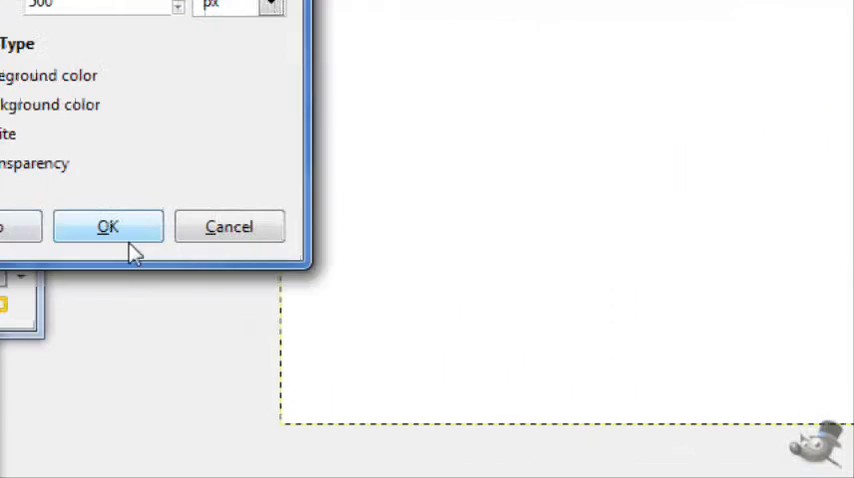
- Add a transparent layer and fill an ellipse selection with a dark-to-light blue gradient
click(108, 228)
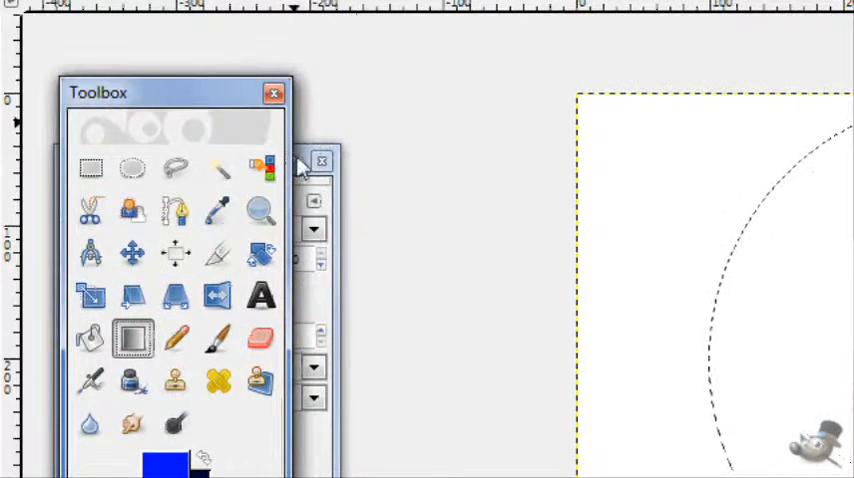
click(160, 164)
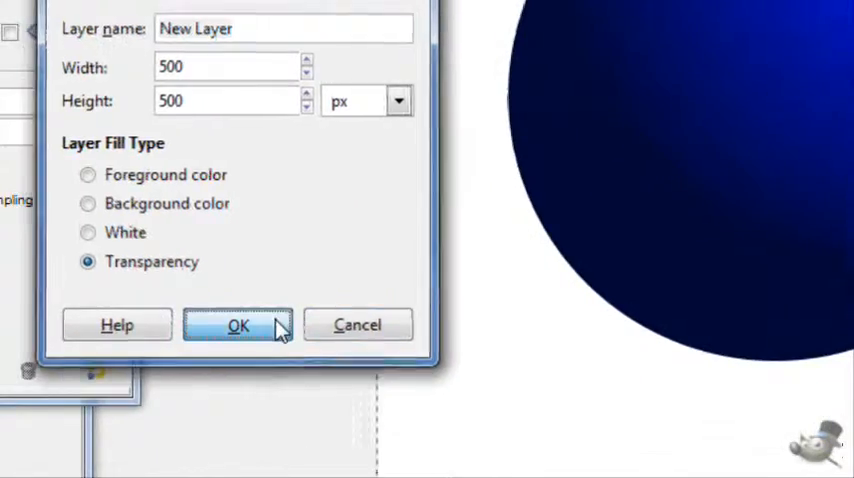
- Add another transparent layer above the blue orb for its highlights
click(238, 324)
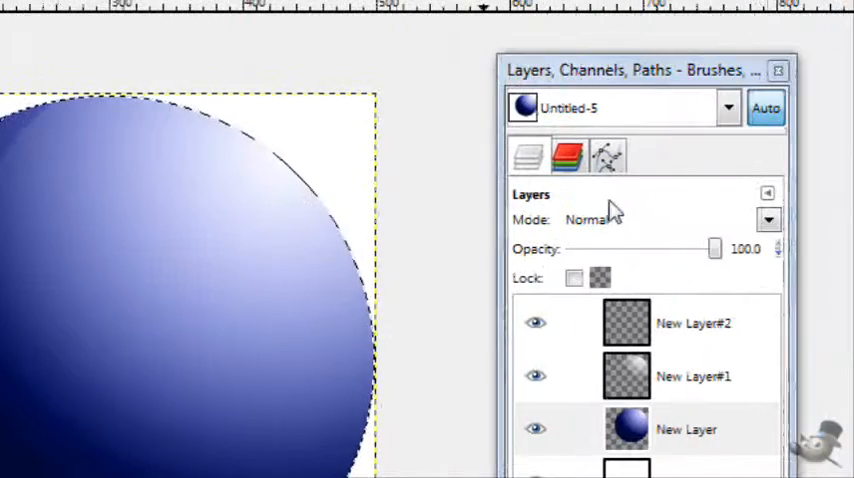
- Paint a white-to-transparent gradient highlight across the orb's upper crescent
drag(716, 248, 670, 248)
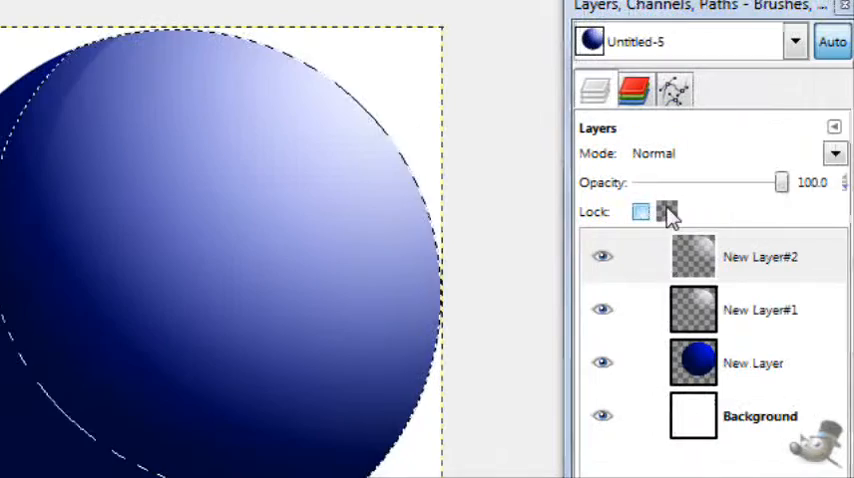
drag(780, 182, 724, 182)
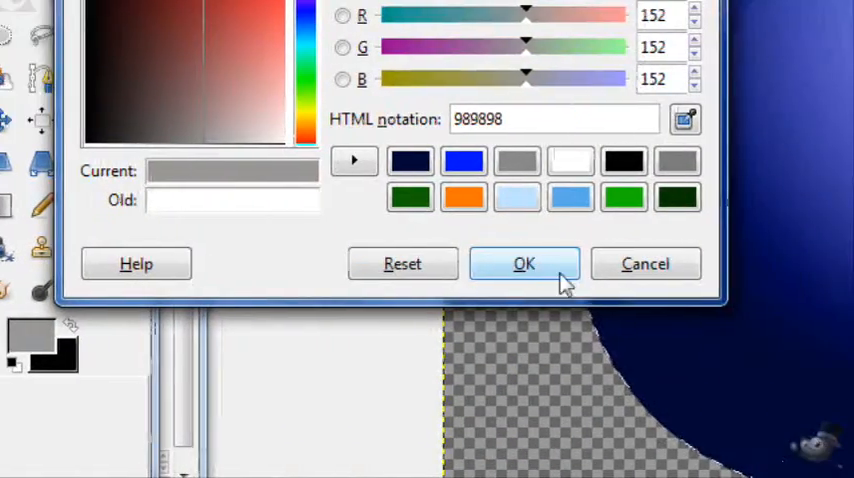
- Accept mid gray 989898 as foreground and bucket-fill the shadow selection with it
click(524, 264)
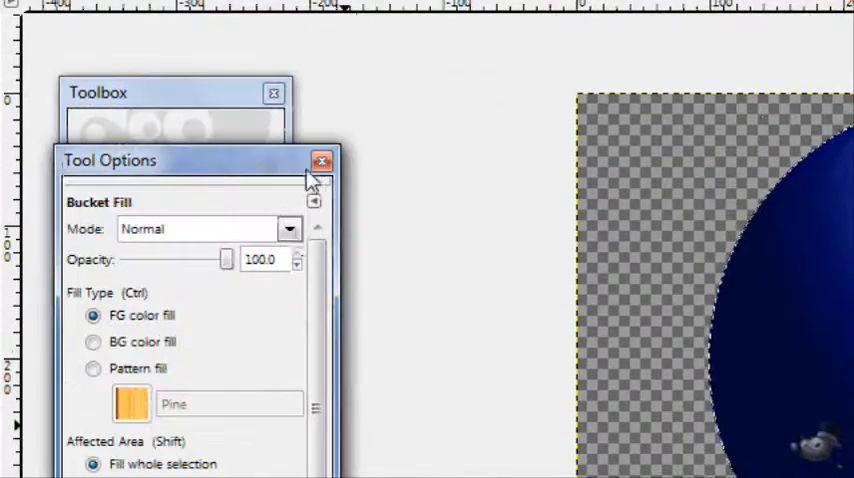
click(322, 160)
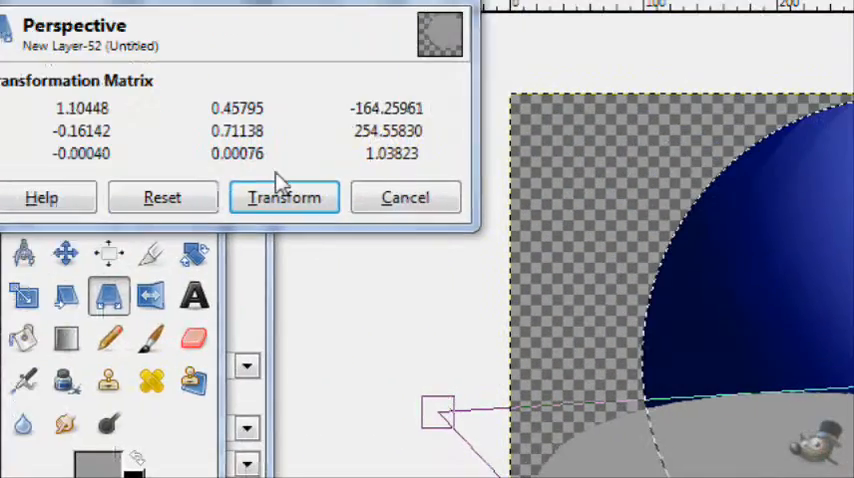
- Apply the perspective transform, flattening the gray shadow beneath the sphere
click(284, 196)
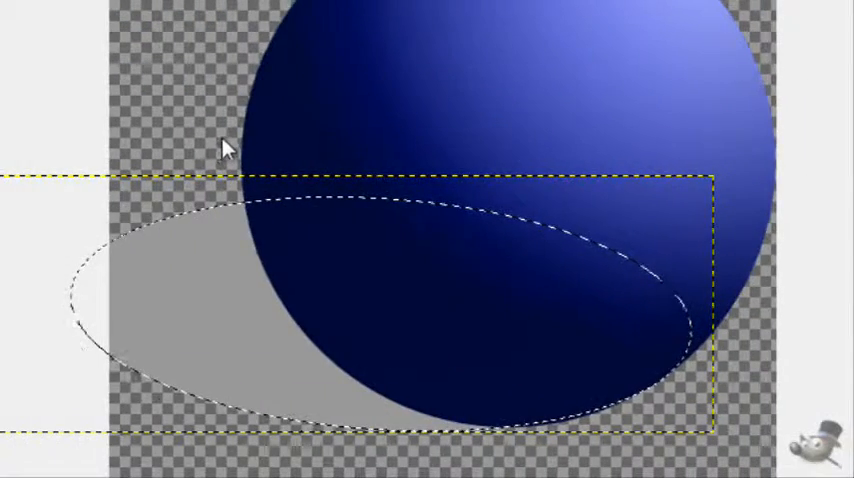
- Soften the shadow with a 17 px Gaussian blur, then blur it a second time
click(272, 44)
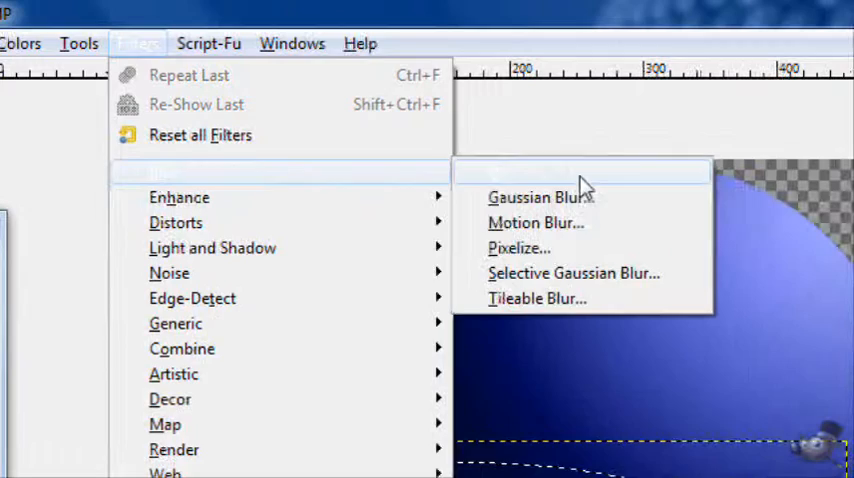
click(540, 196)
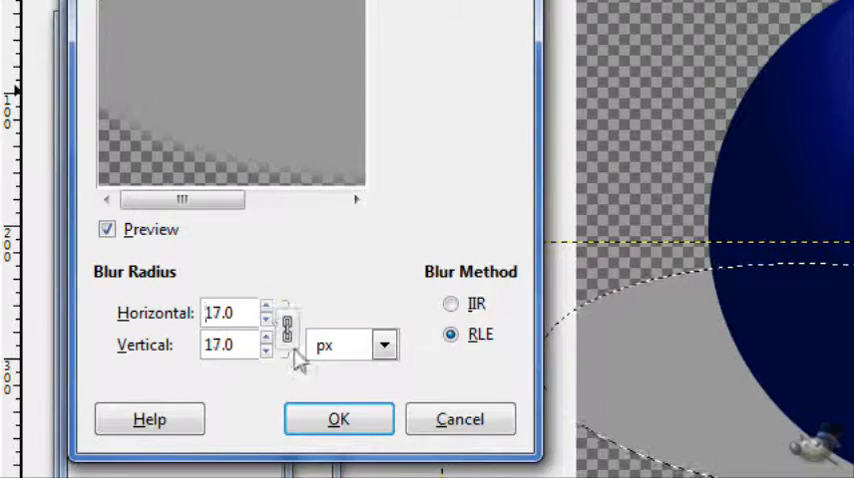
click(338, 420)
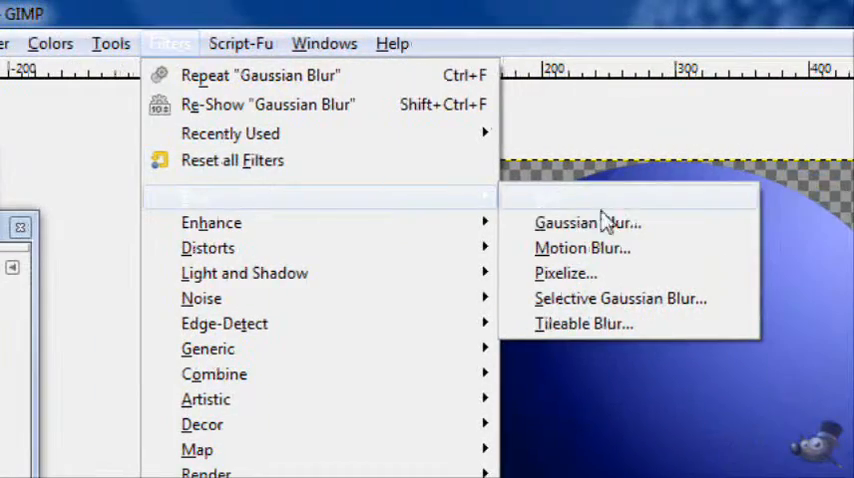
click(588, 224)
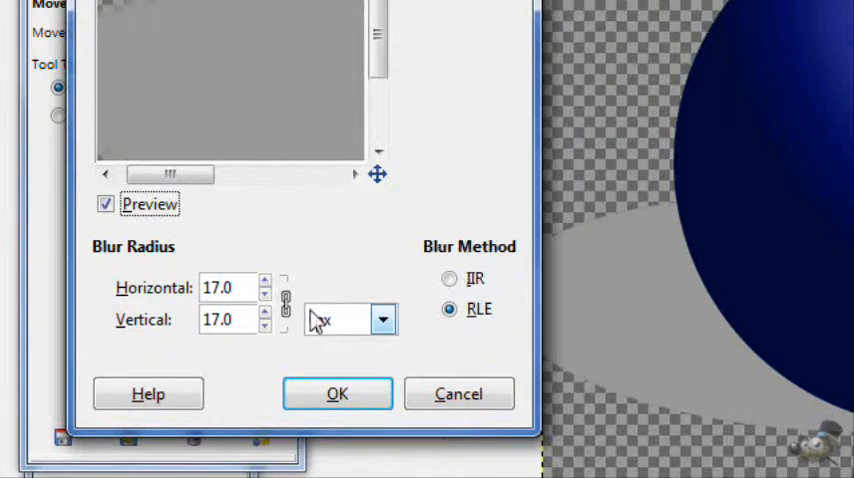
click(336, 392)
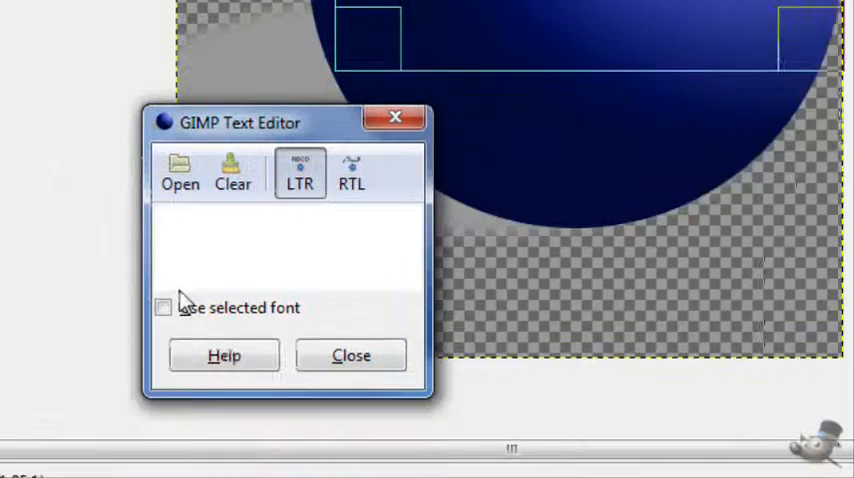
- Enter the word GIMP as large dark text over the sphere and close the editor
text(GIMP)
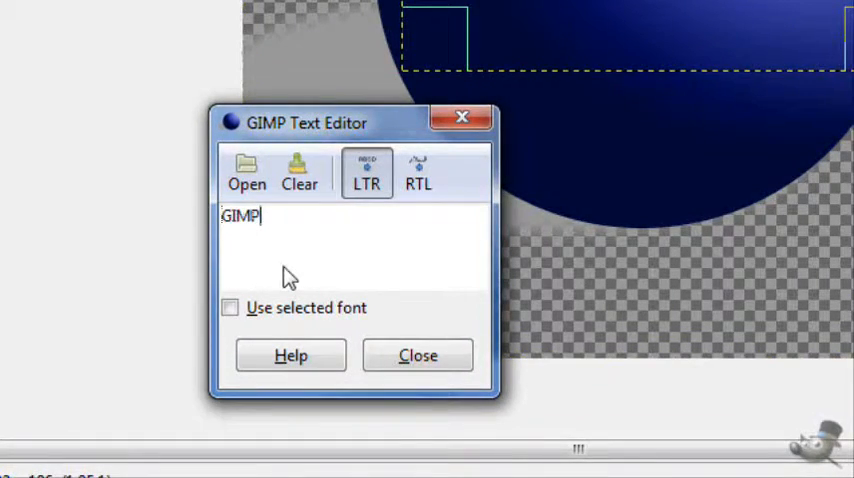
click(418, 356)
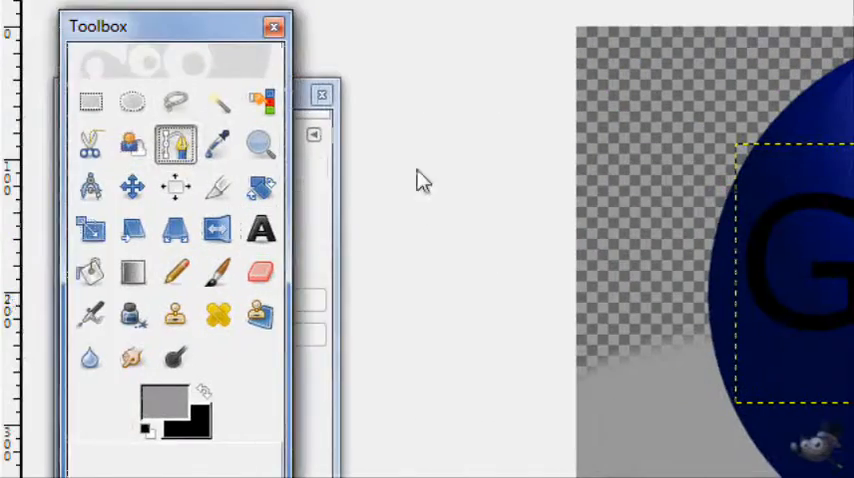
- Draw a curve with the Paths tool and run Text along Path on the GIMP layer
click(276, 26)
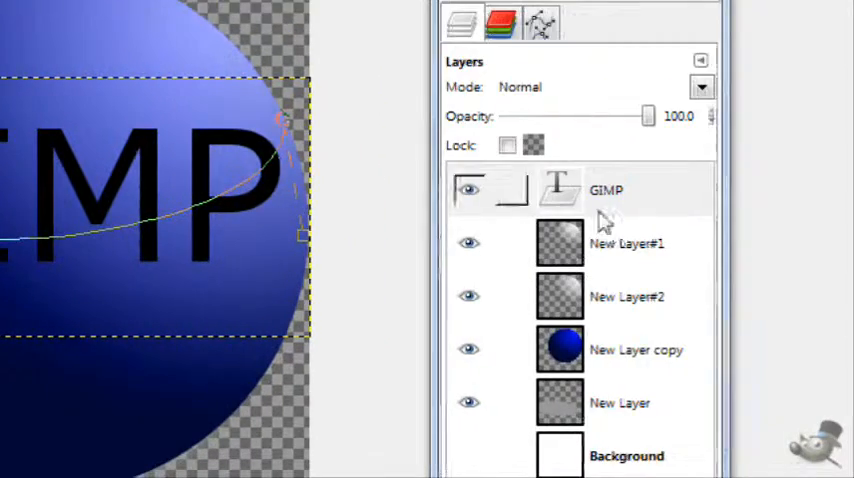
right_click(604, 190)
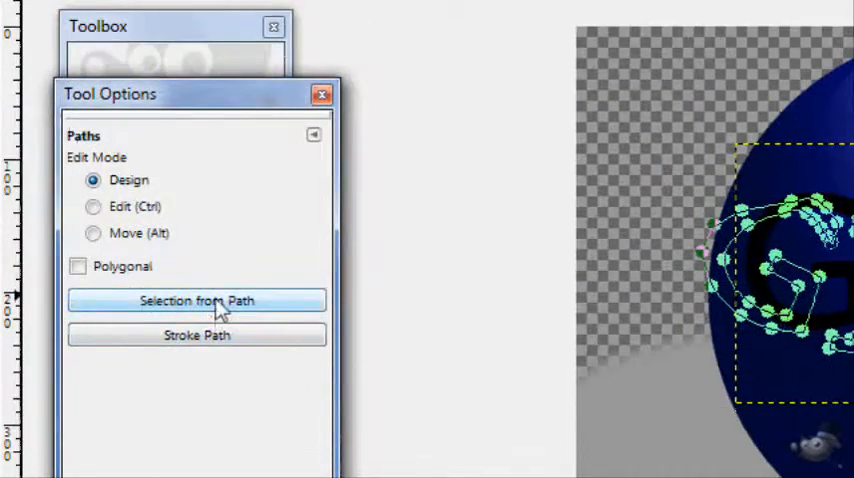
- Turn the curved letter outlines into a selection ready for a black fill
click(196, 300)
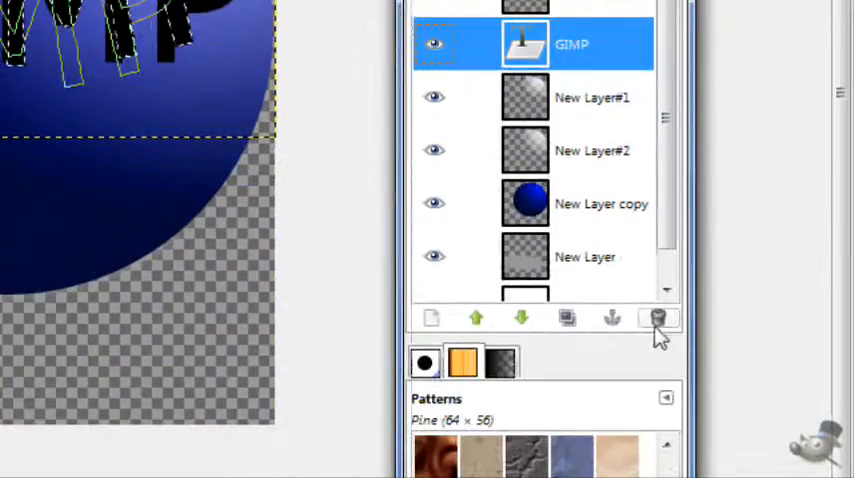
- Delete the original straight text layer, leaving only the curved black GIMP lettering
click(658, 318)
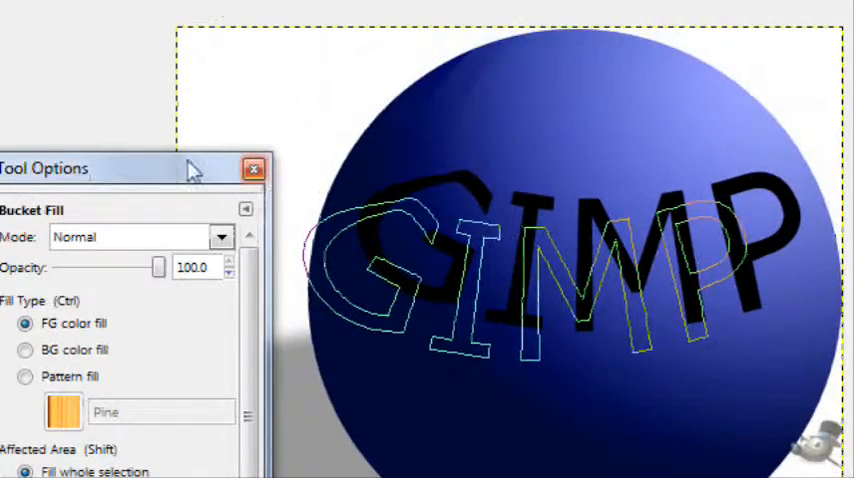
click(256, 168)
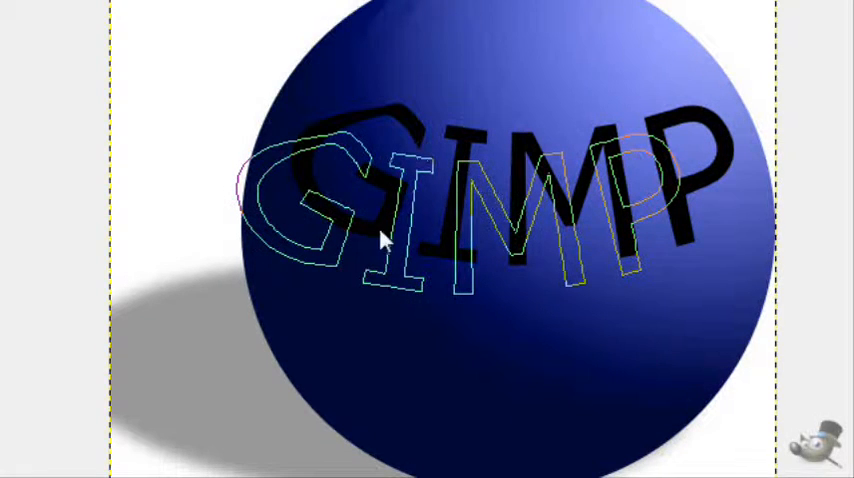